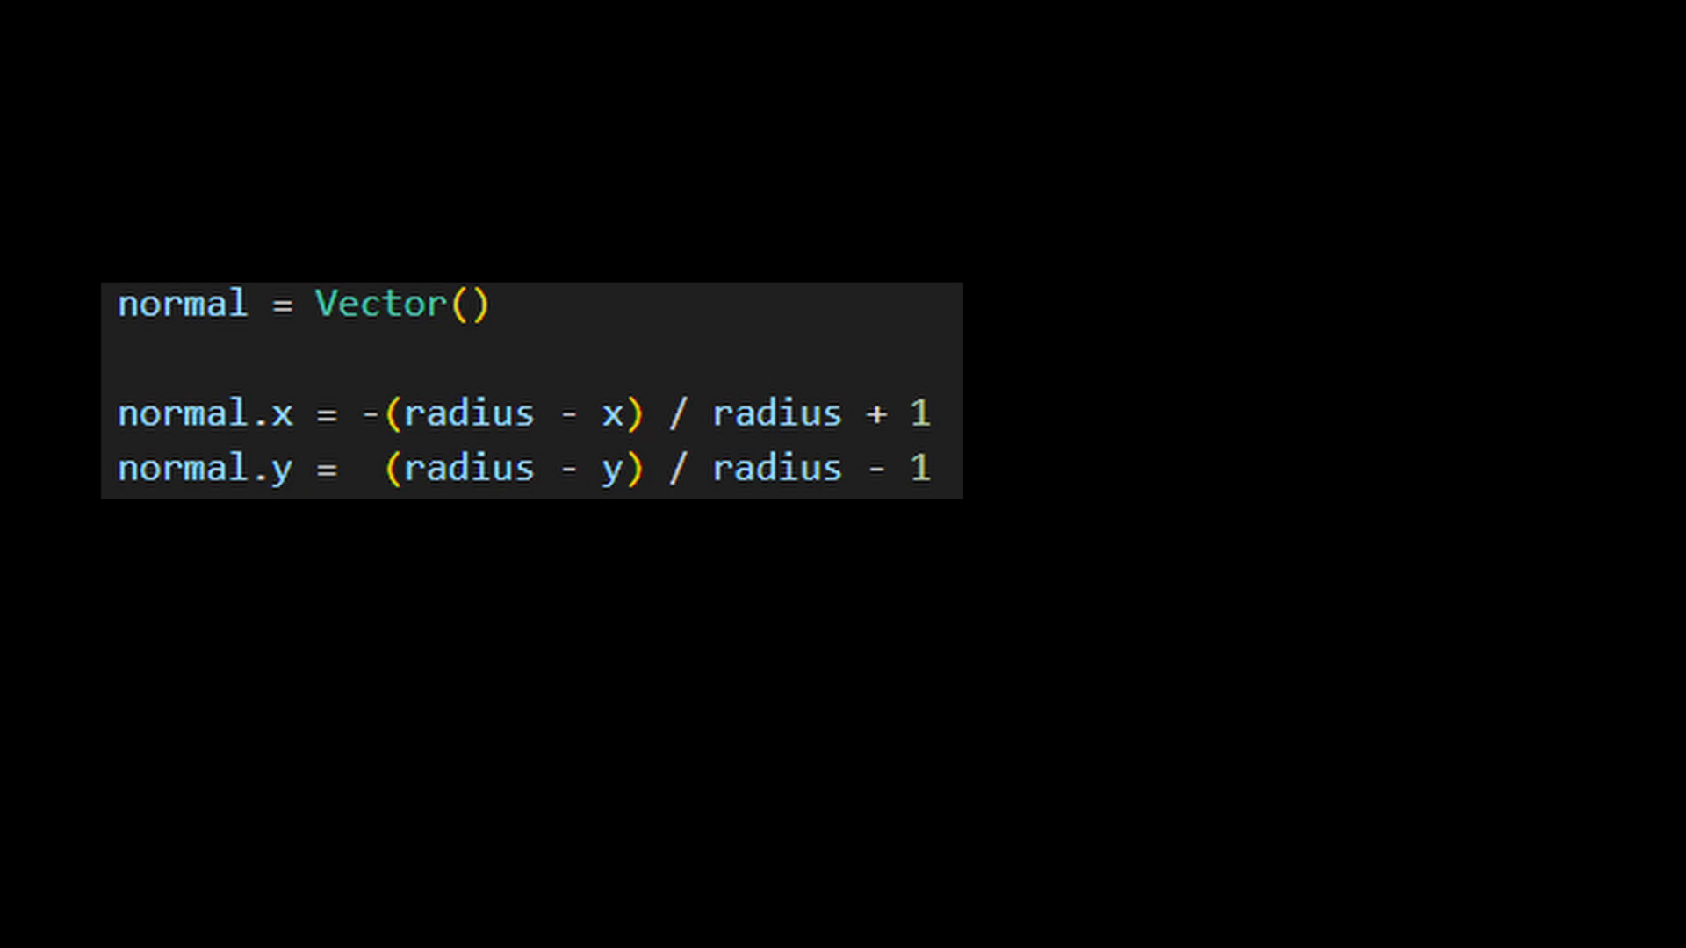
- Add the line normal.z = m.sqrt(1 - (normal.x * normal.x + normal.y * normal.y))
{"action": "type", "text": "normal.z = m.sqrt(1 - (normal.x * normal.x + normal.y * normal.y))"}
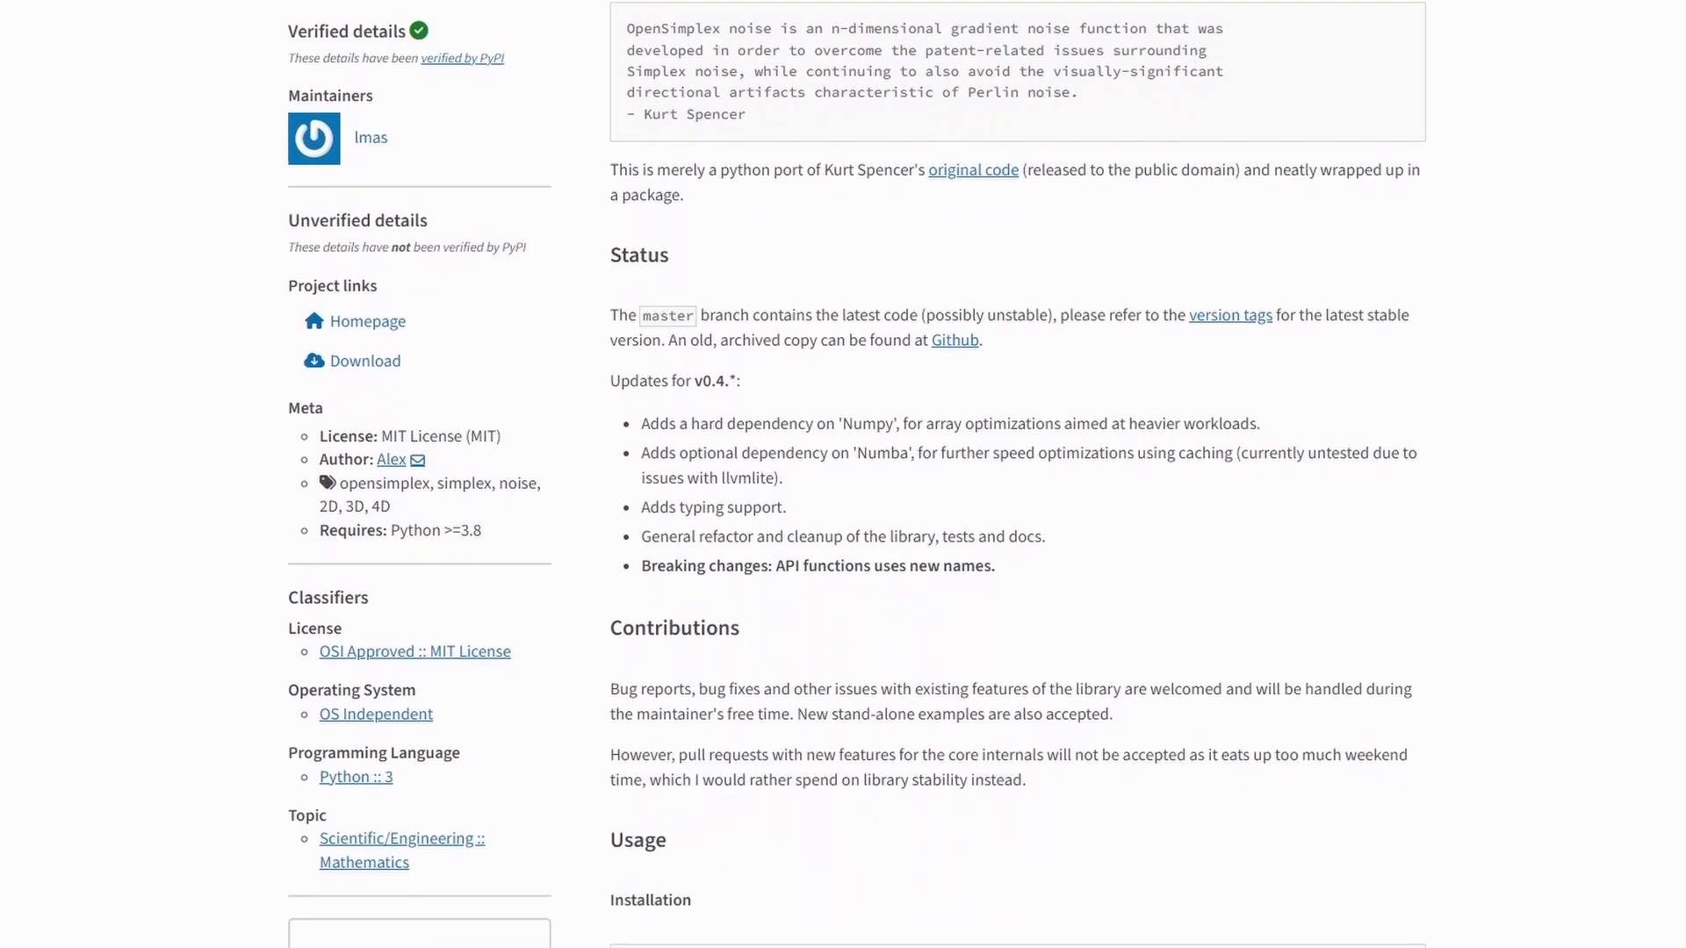
{"action": "scroll", "scroll_direction": "down", "scroll_amount": 3}
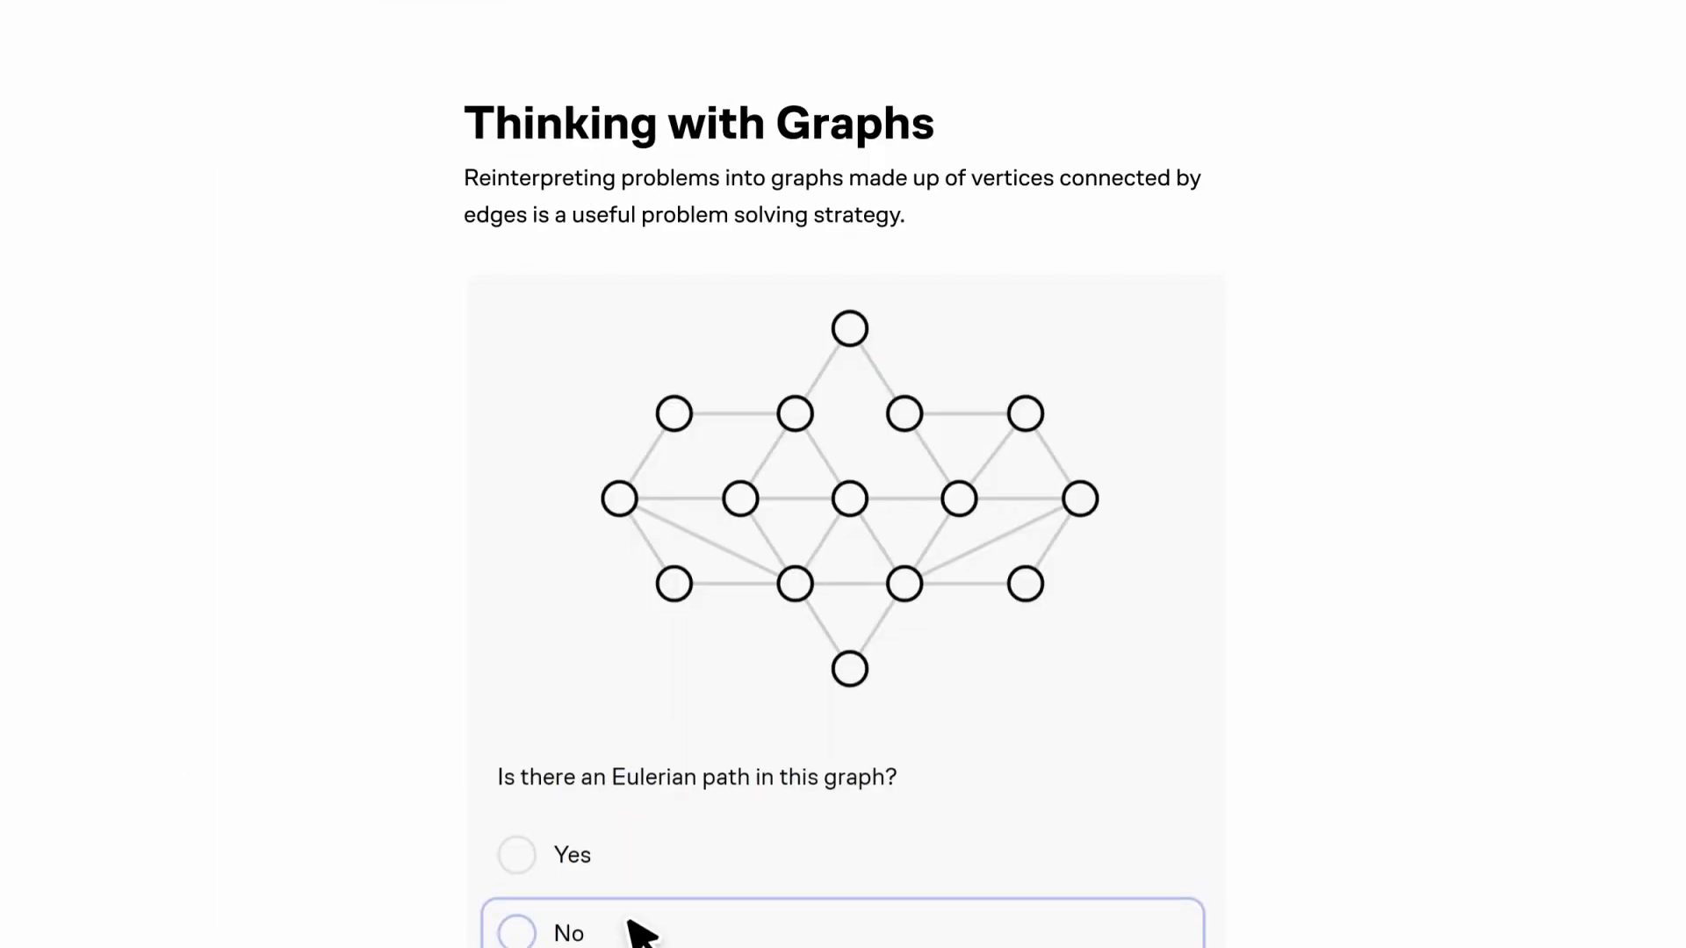
- Answer 'No' to the Eulerian path question, set the size multiplier to 5, and run the bigram code
{"action": "left_click", "coordinate": [514, 932]}
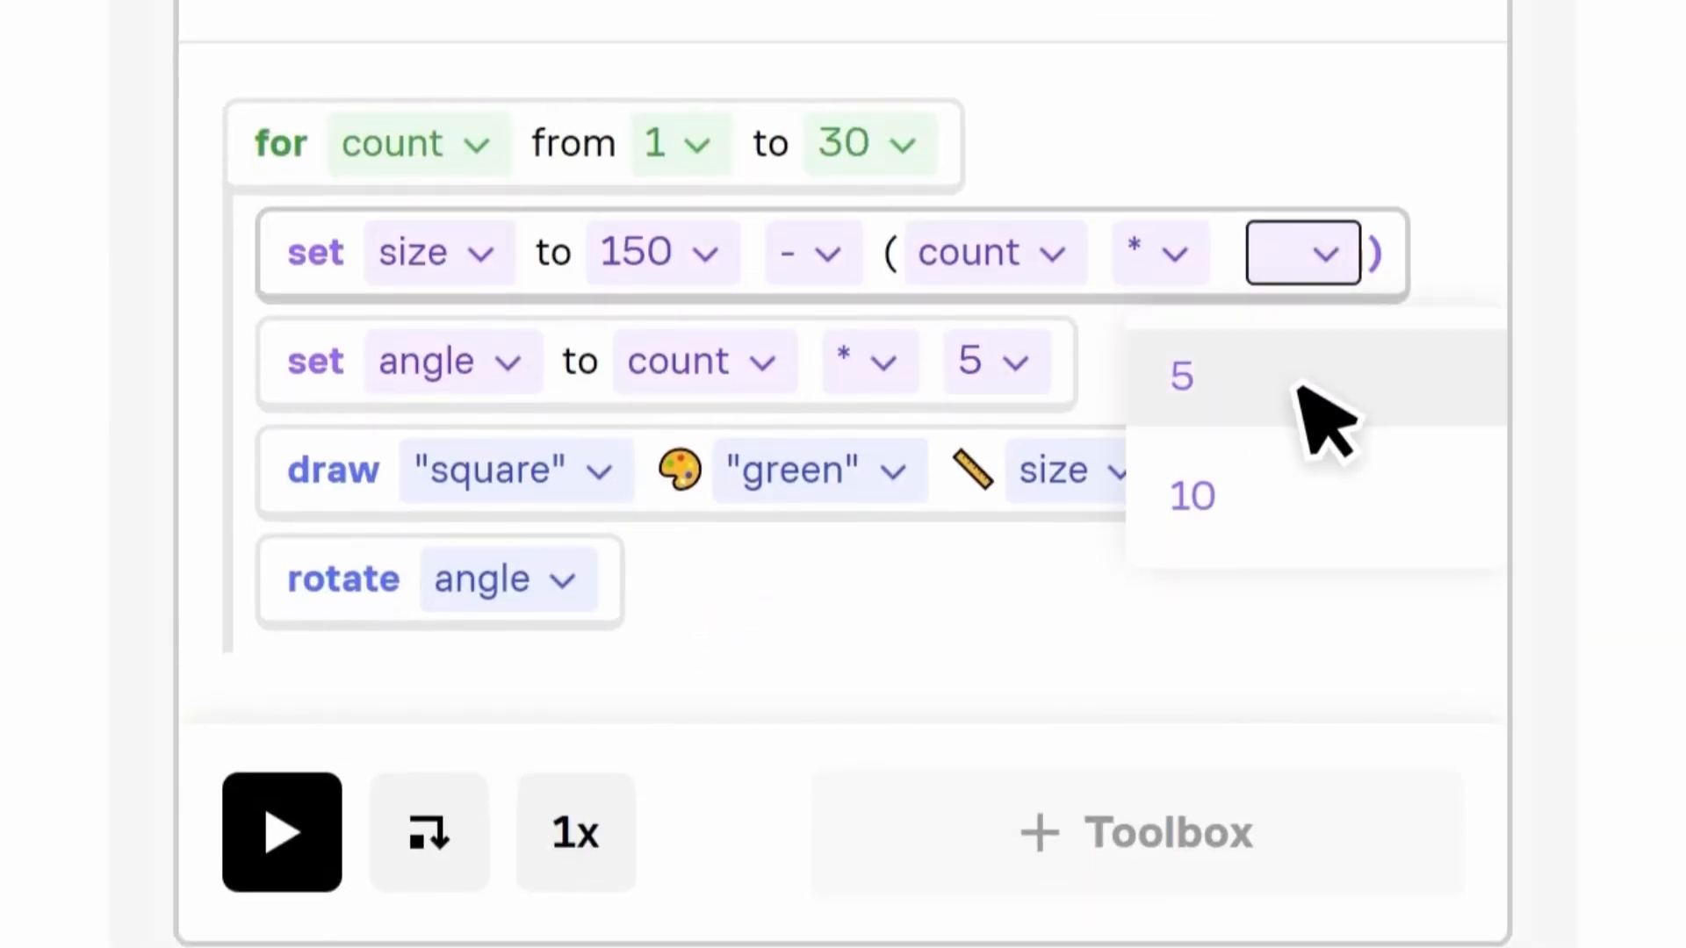
{"action": "left_click", "coordinate": [1179, 374]}
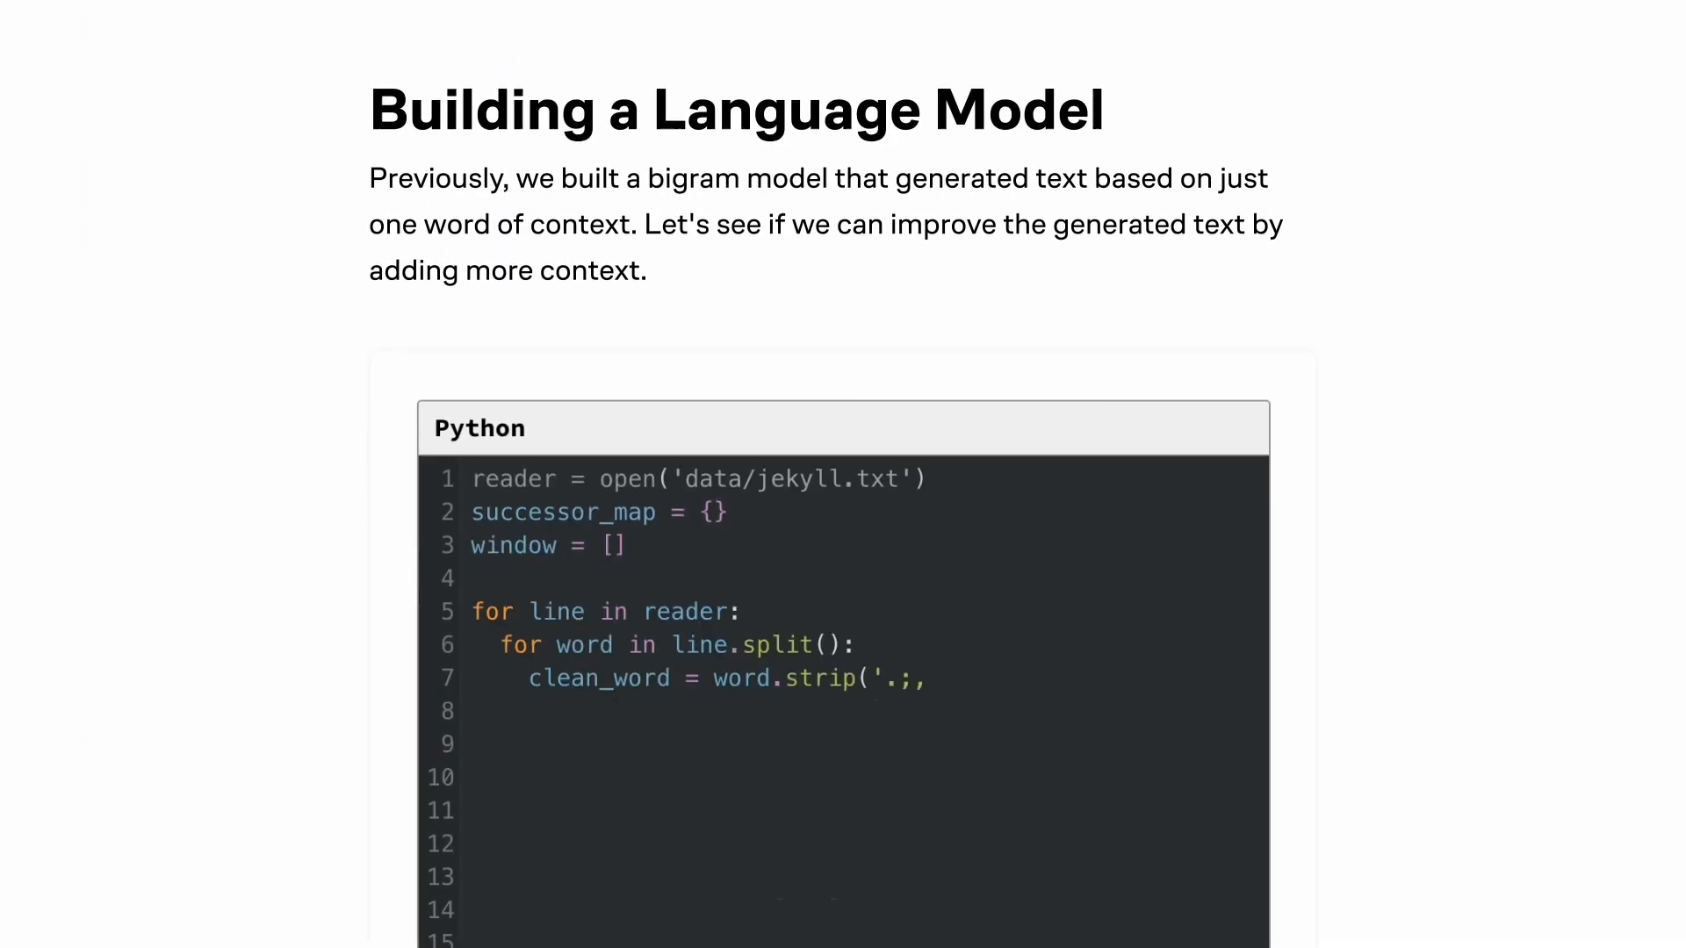
{"action": "scroll", "scroll_direction": "down", "scroll_amount": 3}
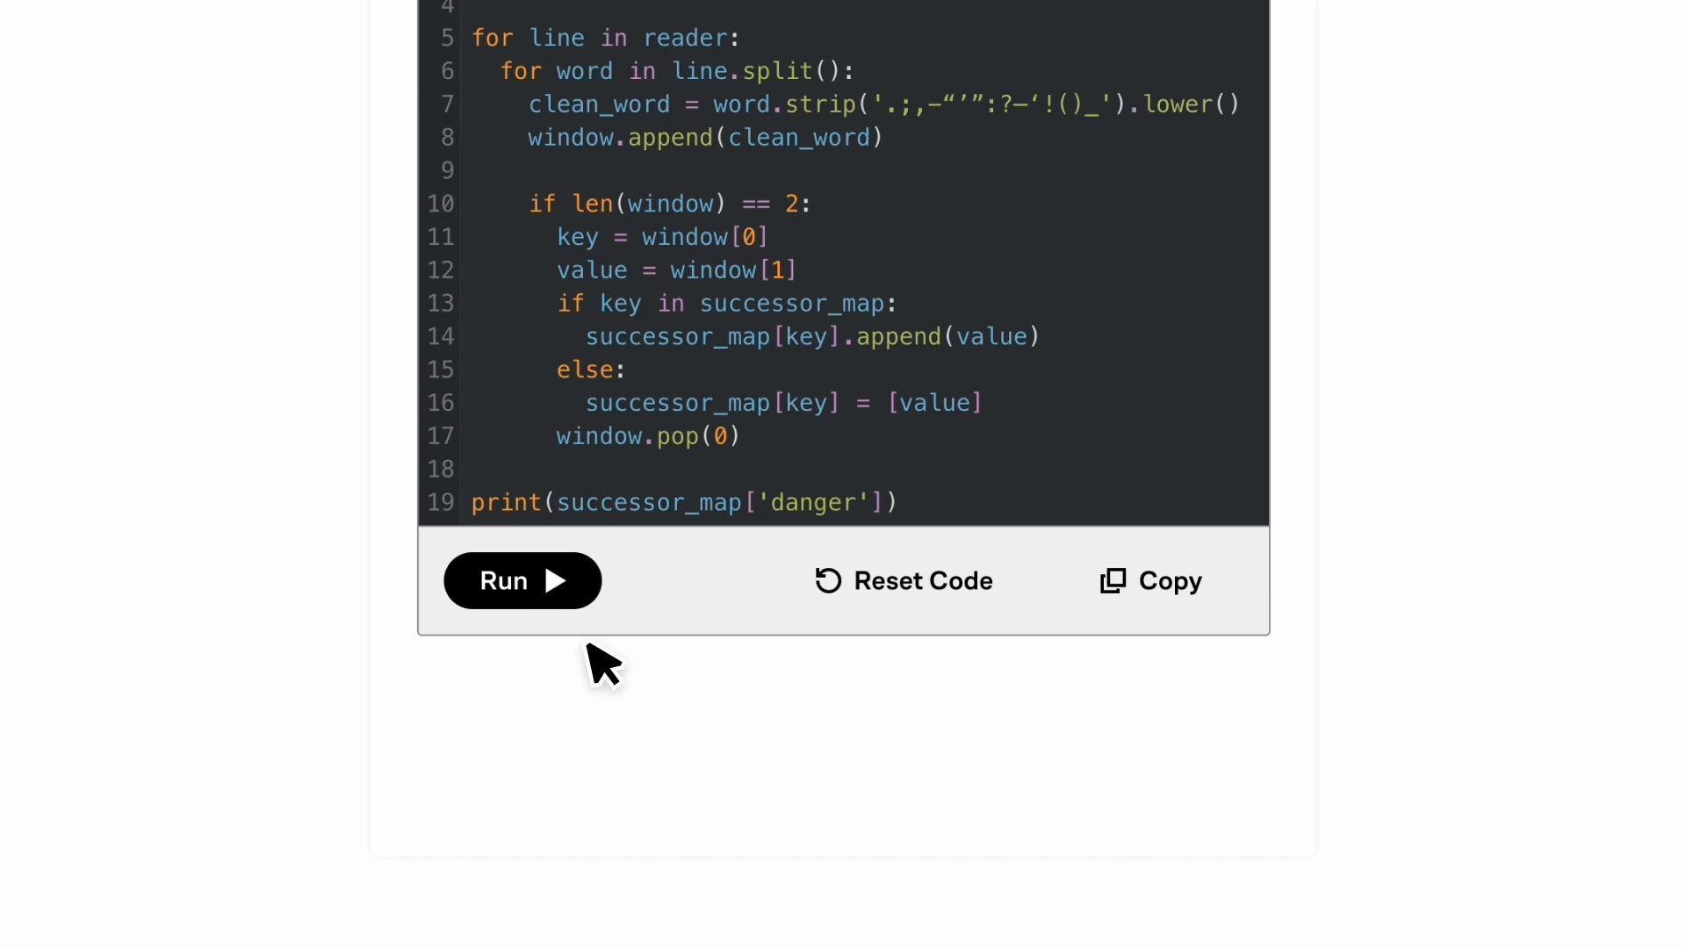
{"action": "left_click", "coordinate": [520, 580]}
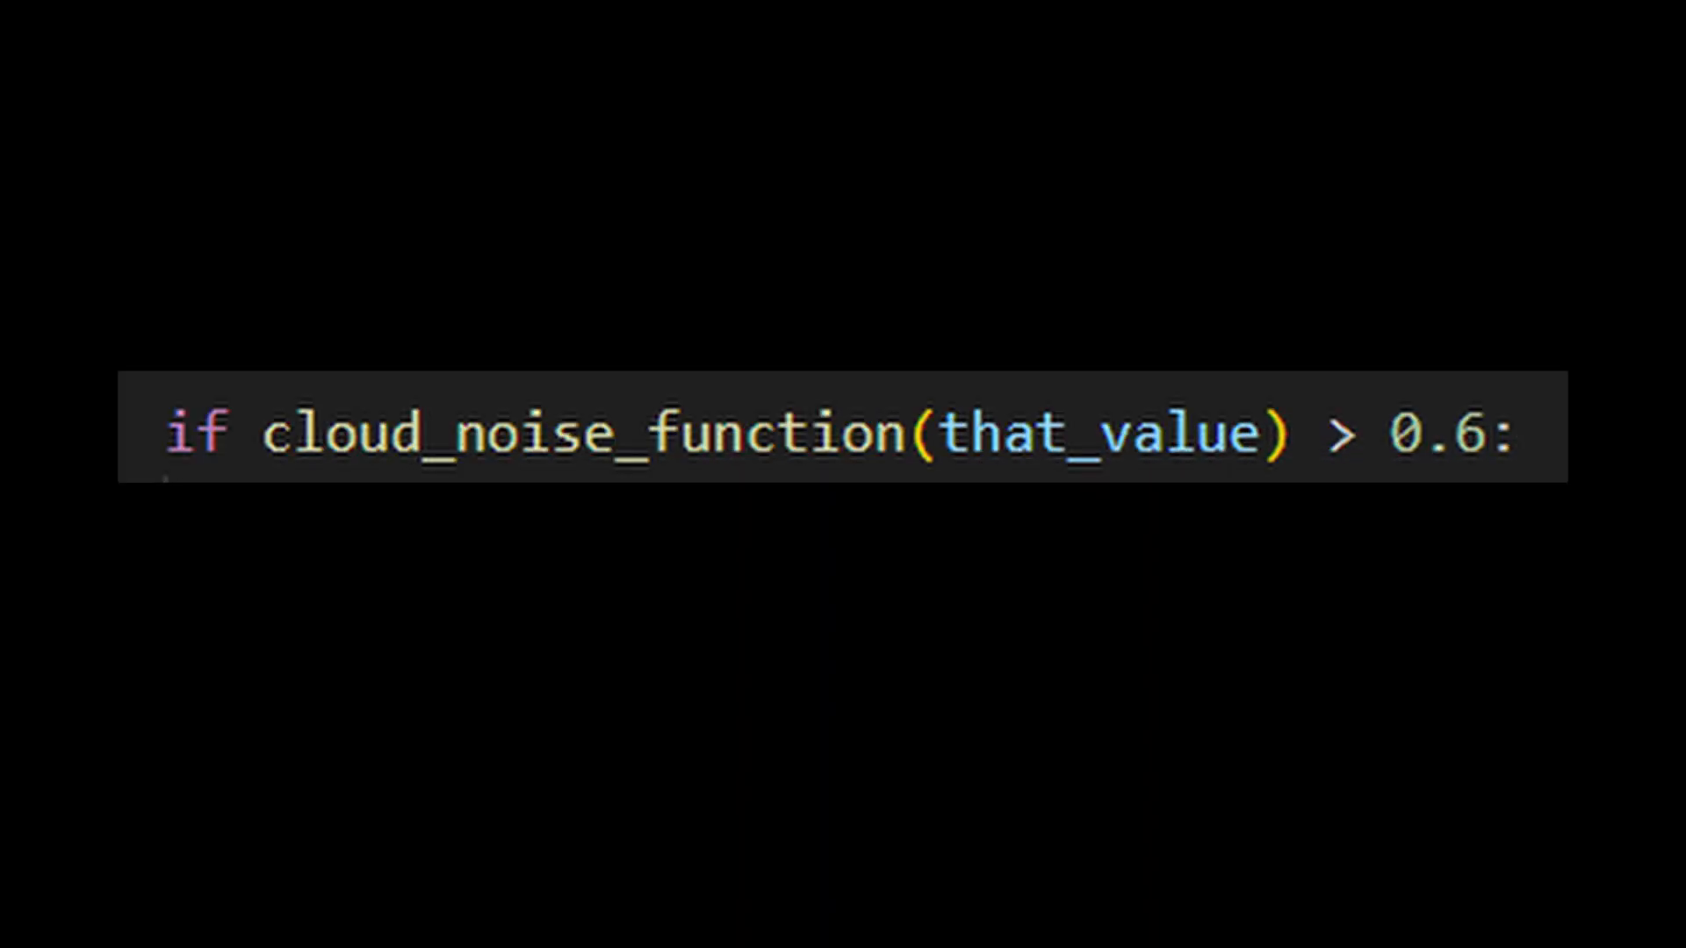
- Add 'color *= 0.7' under the cloud_noise_function(that_value) > 0.6 check
{"action": "type", "text": "color *= 0.7"}
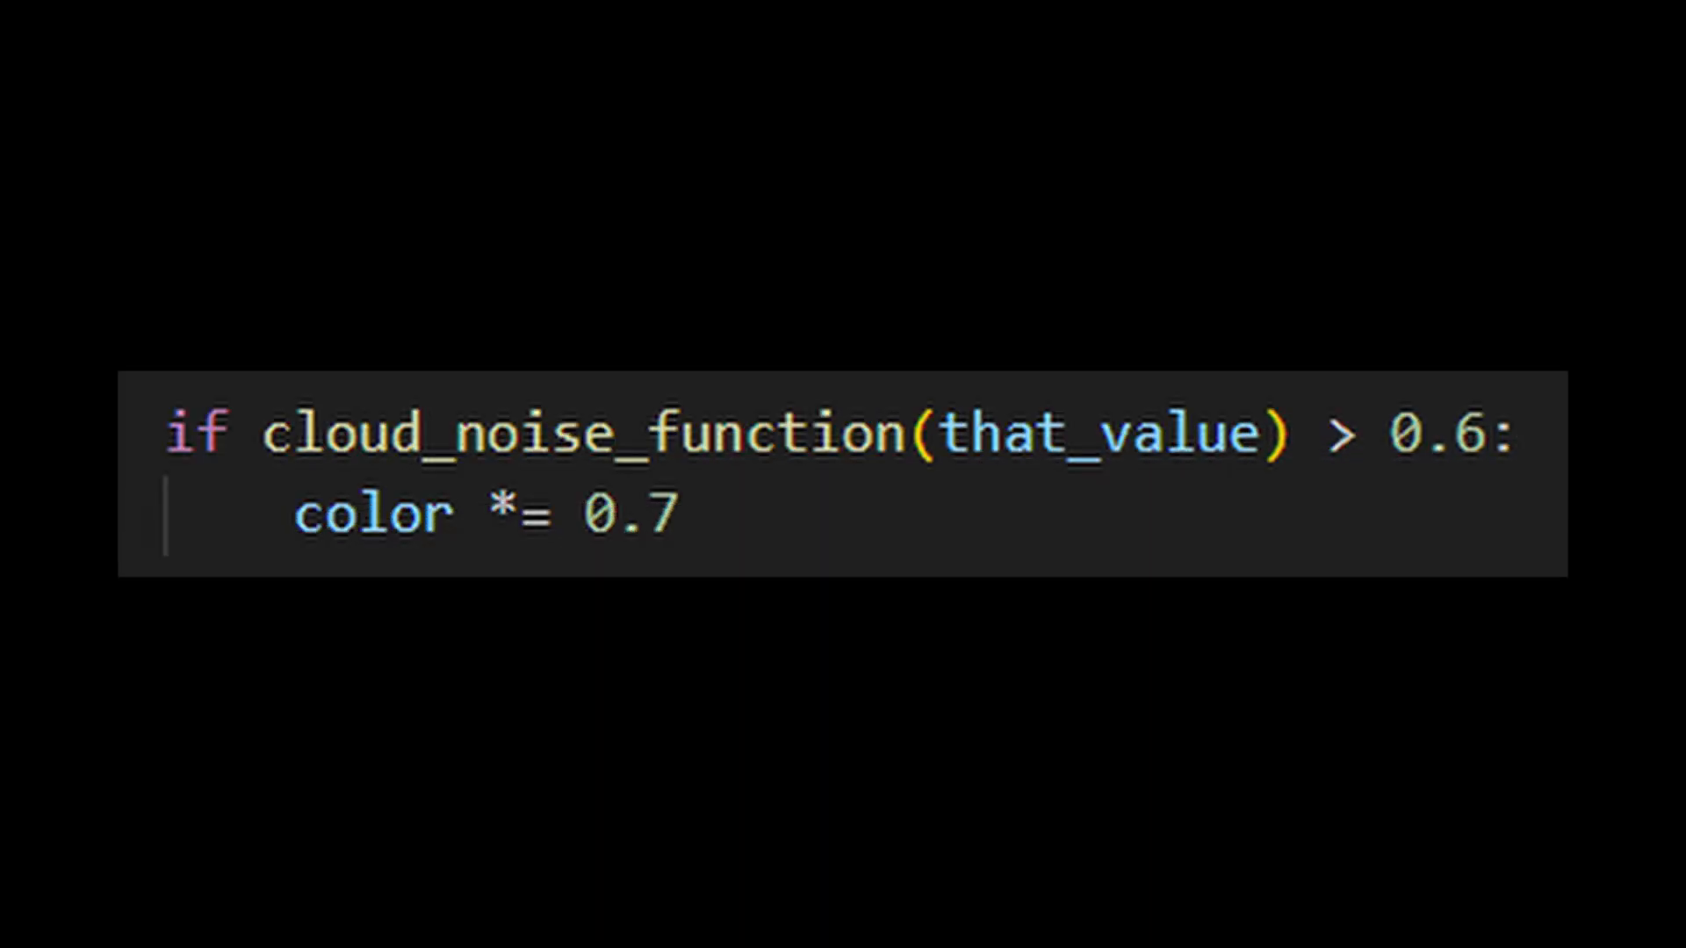